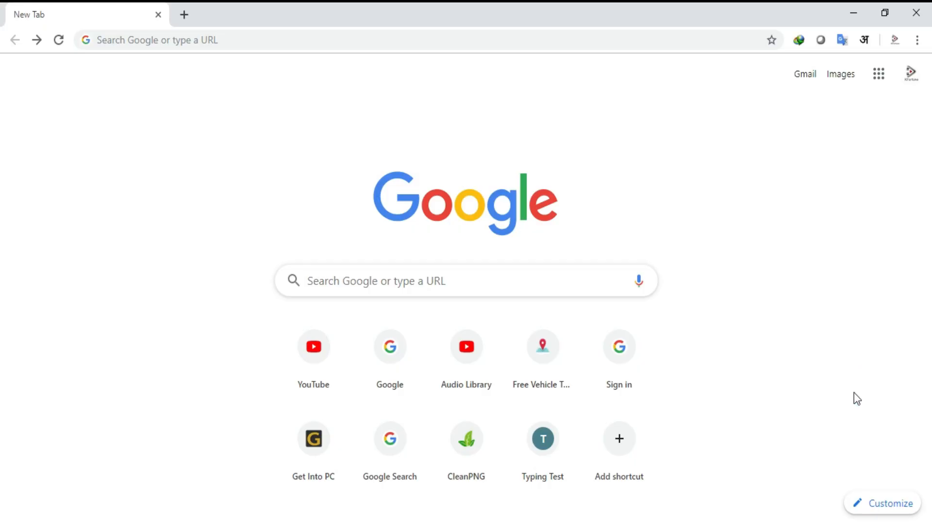
Go to the router login page at 192.168.0.1 in Chrome
{"action": "left_click", "coordinate": [321, 40]}
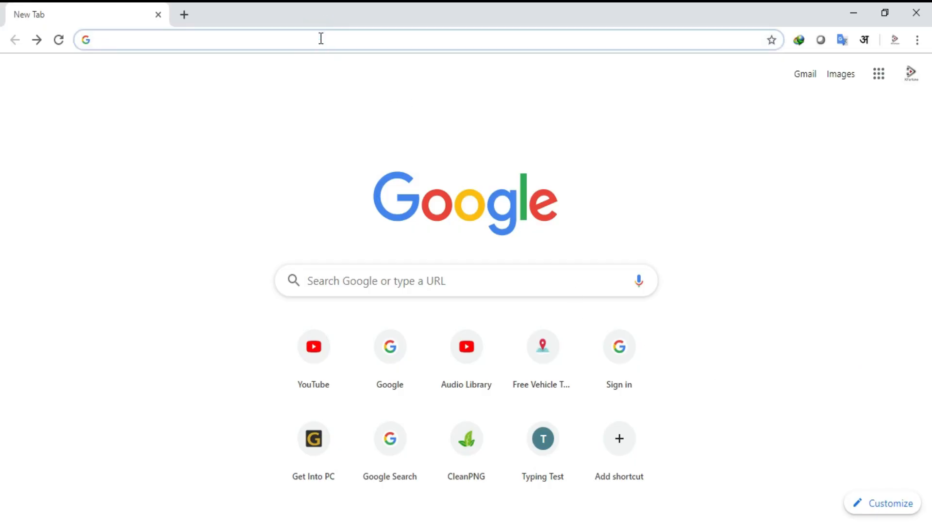
{"action": "type", "text": "192.168.0.1/login.htm"}
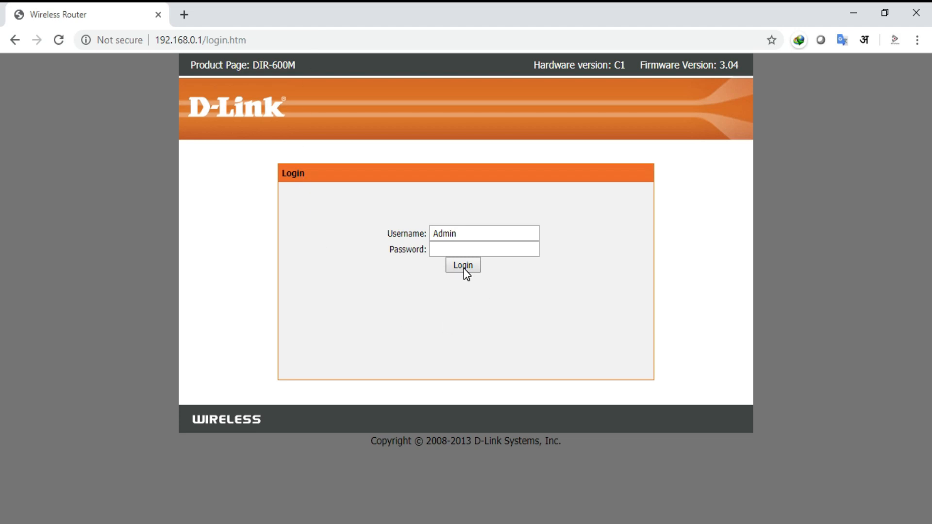
Log in to the router to view the device status overview
{"action": "left_click", "coordinate": [463, 264]}
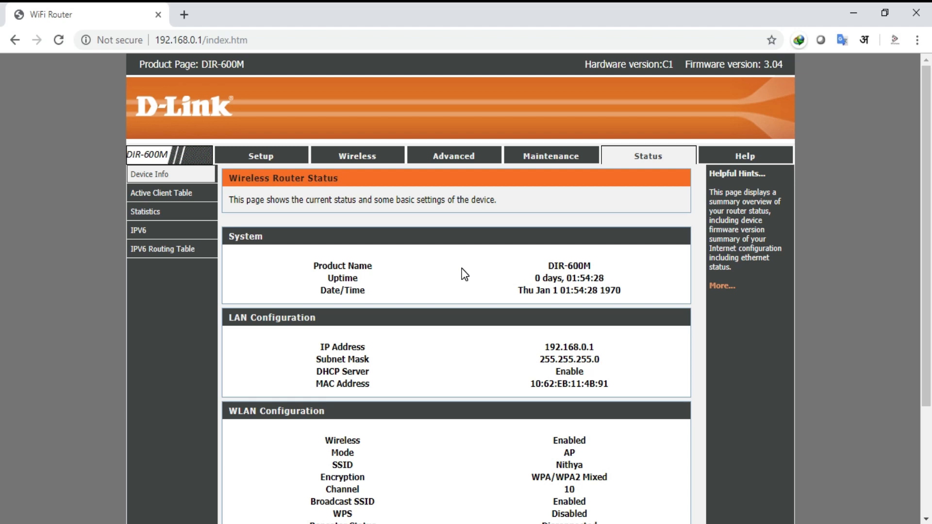
{"action": "mouse_move", "coordinate": [167, 320]}
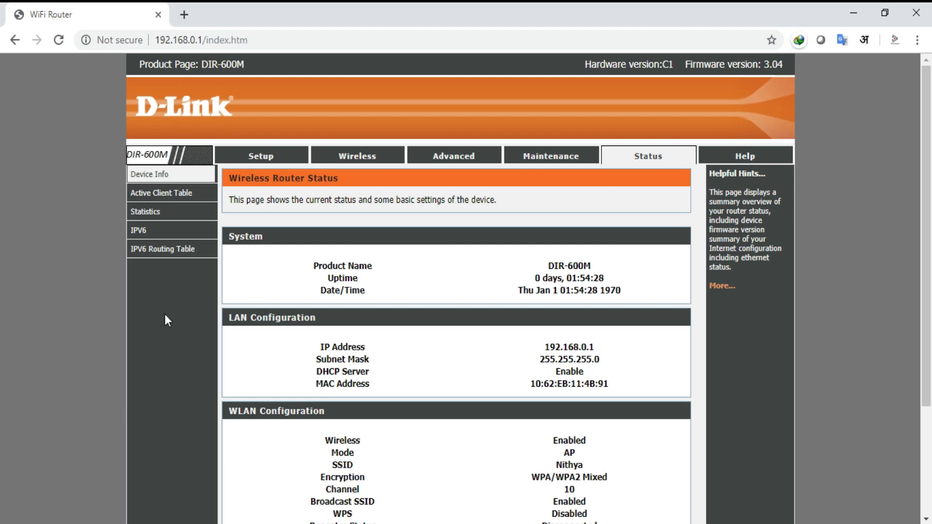
{"action": "mouse_move", "coordinate": [460, 291]}
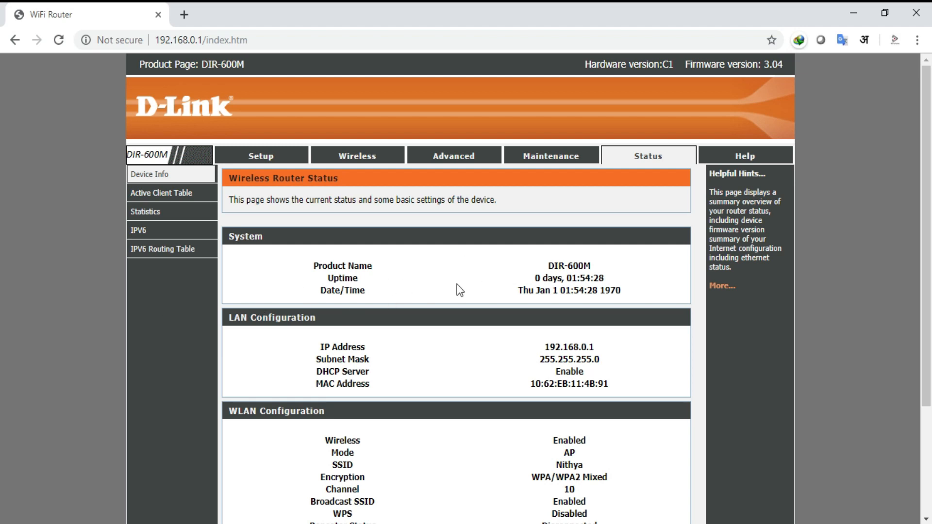
{"action": "mouse_move", "coordinate": [260, 156]}
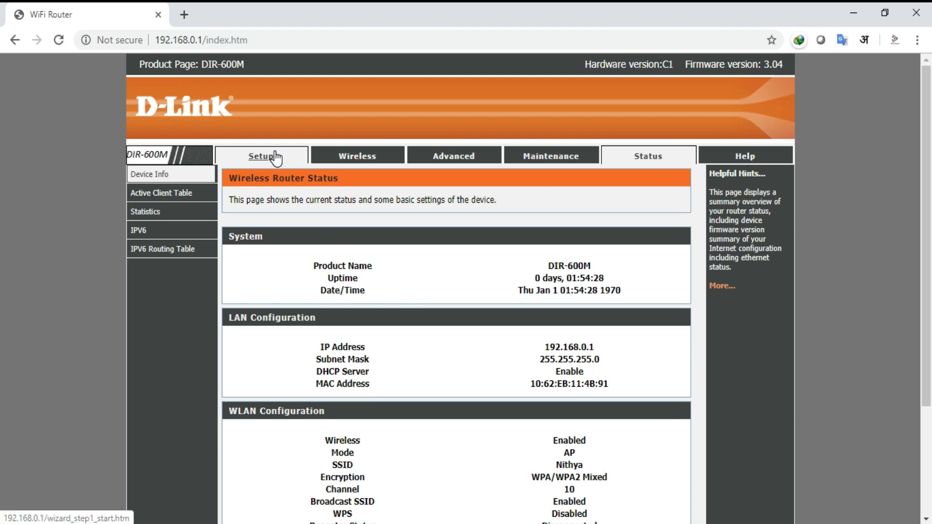
Switch to the Setup section showing the Easy Setup wizard
{"action": "left_click", "coordinate": [260, 156]}
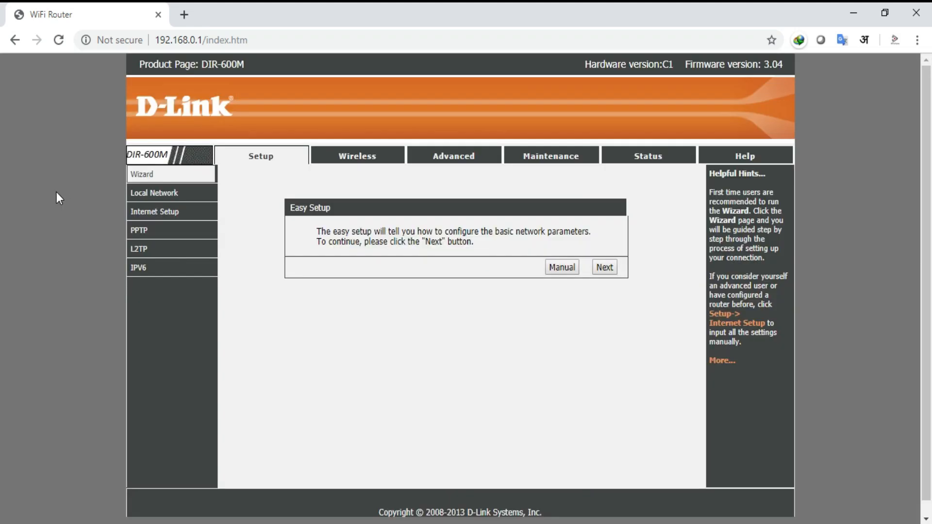
{"action": "mouse_move", "coordinate": [132, 174]}
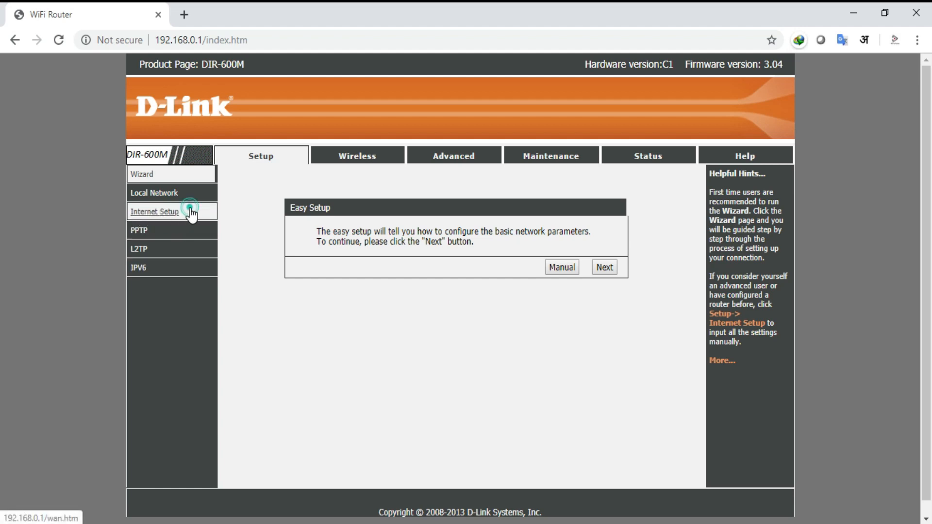
{"action": "left_click", "coordinate": [154, 212]}
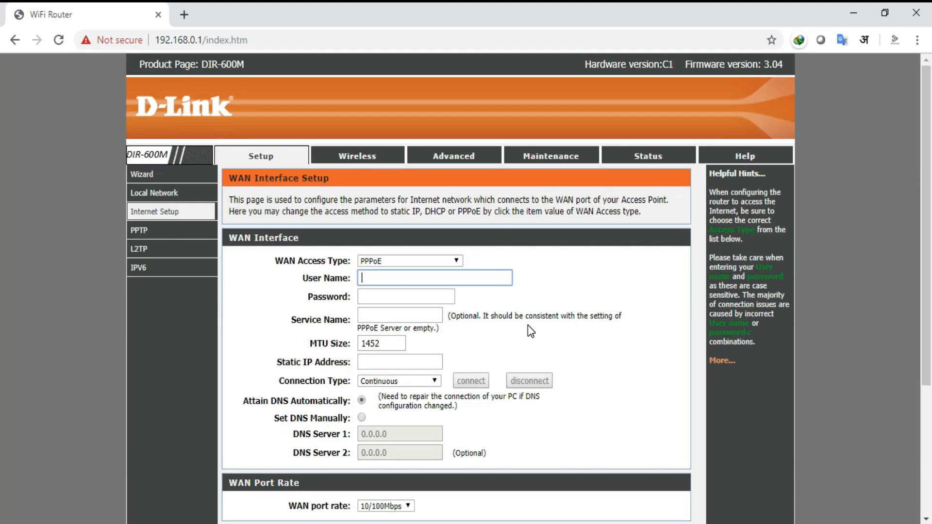
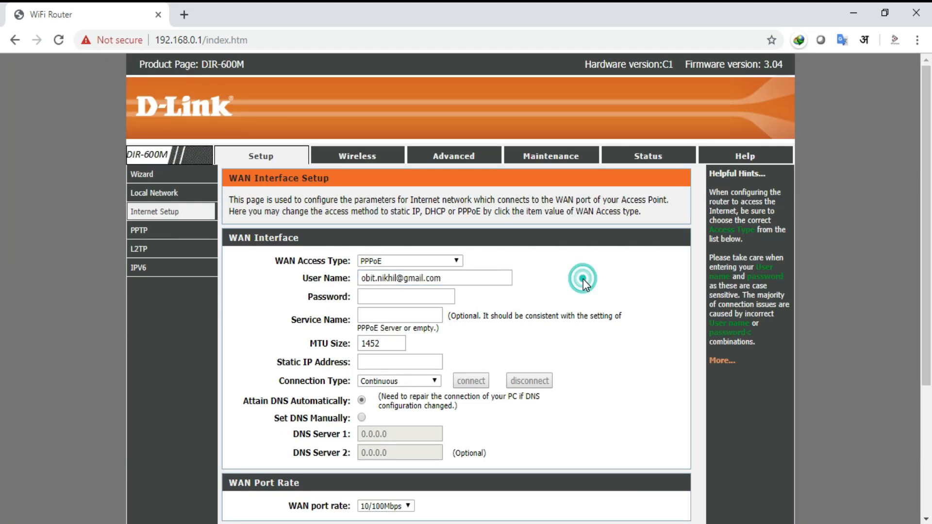
{"action": "left_click", "coordinate": [406, 296]}
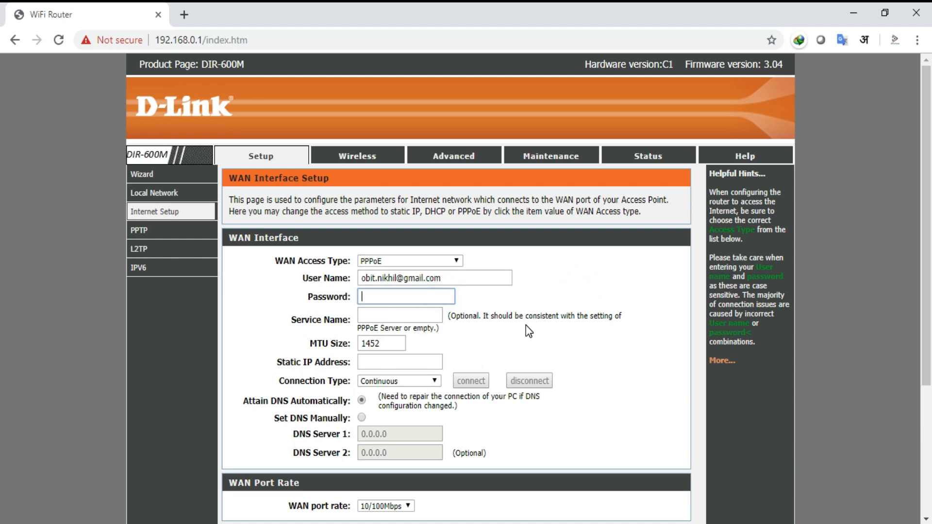
{"action": "mouse_move", "coordinate": [527, 333]}
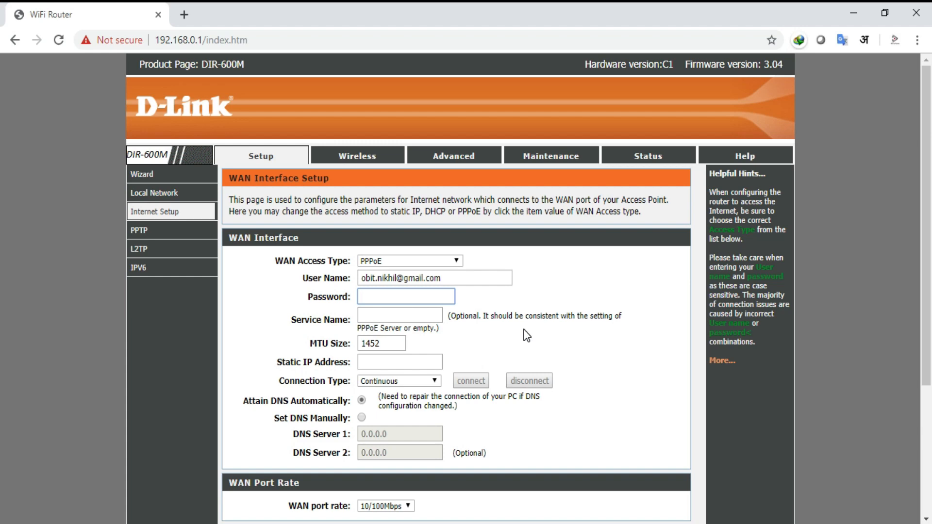
{"action": "scroll", "scroll_direction": "down", "scroll_amount": 3}
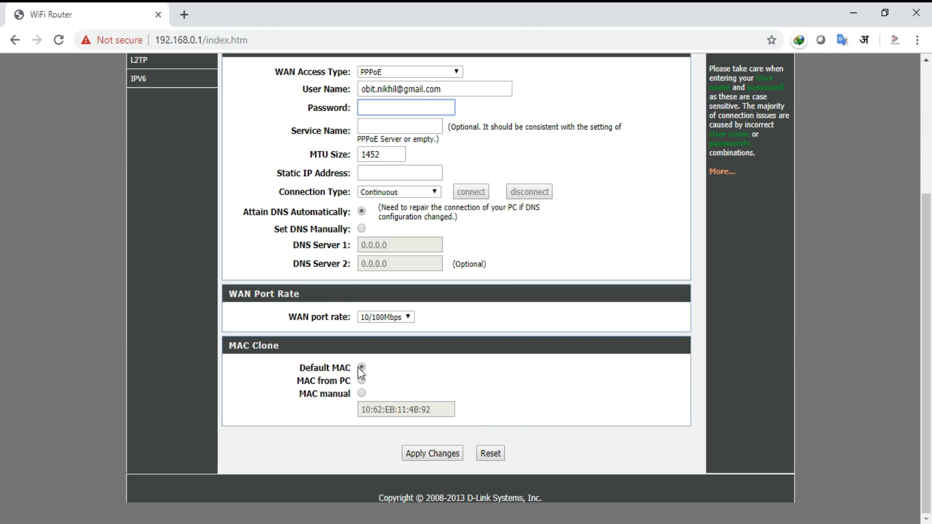
{"action": "left_click", "coordinate": [406, 107]}
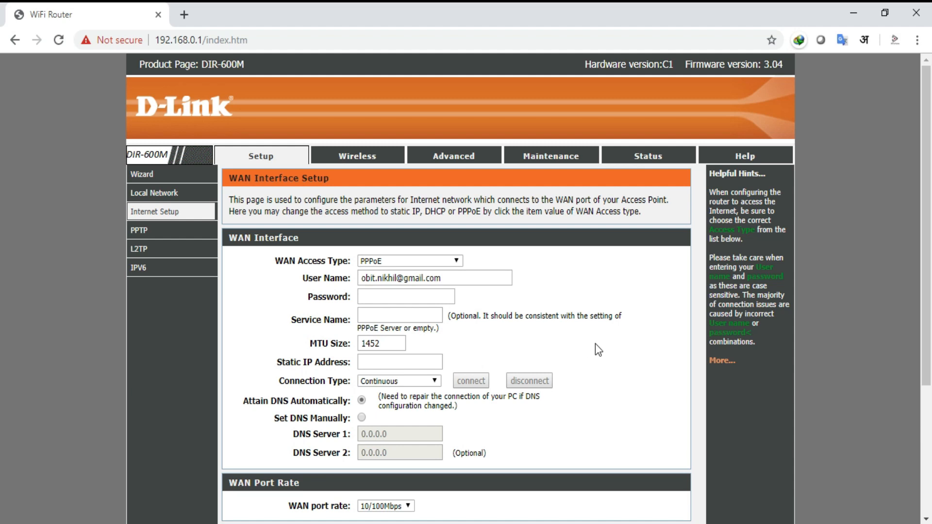
{"action": "mouse_move", "coordinate": [665, 344]}
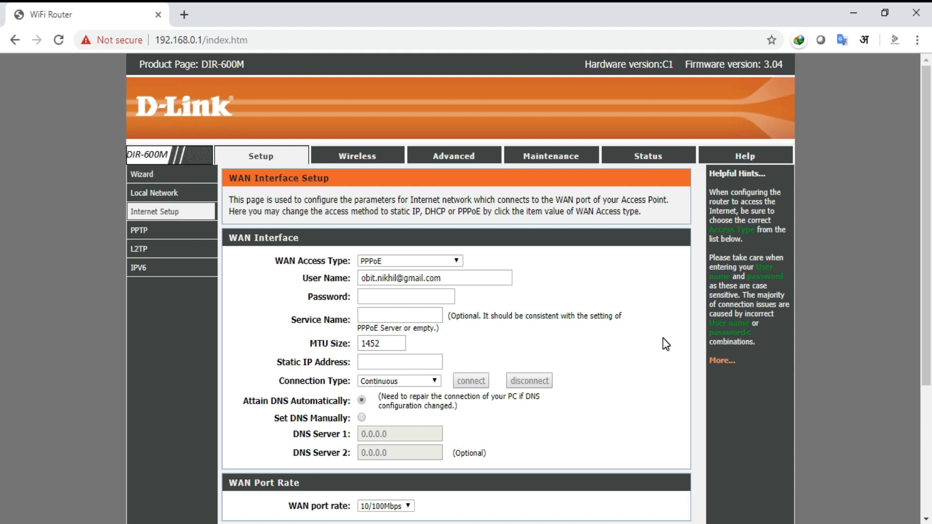
{"action": "mouse_move", "coordinate": [646, 346]}
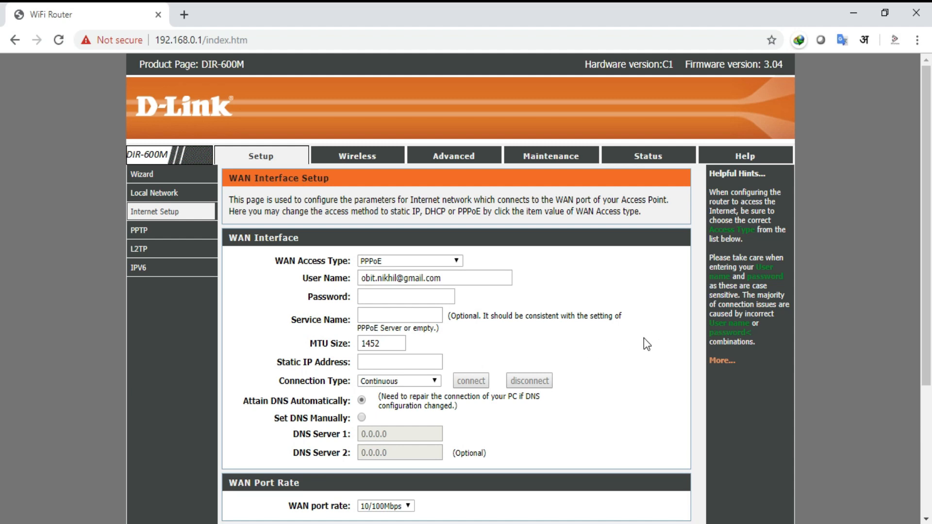
{"action": "mouse_move", "coordinate": [498, 255]}
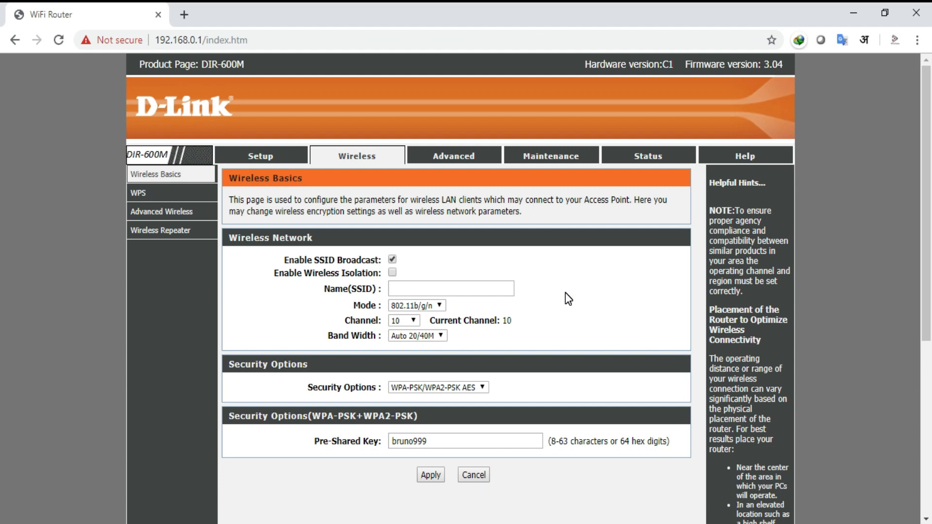
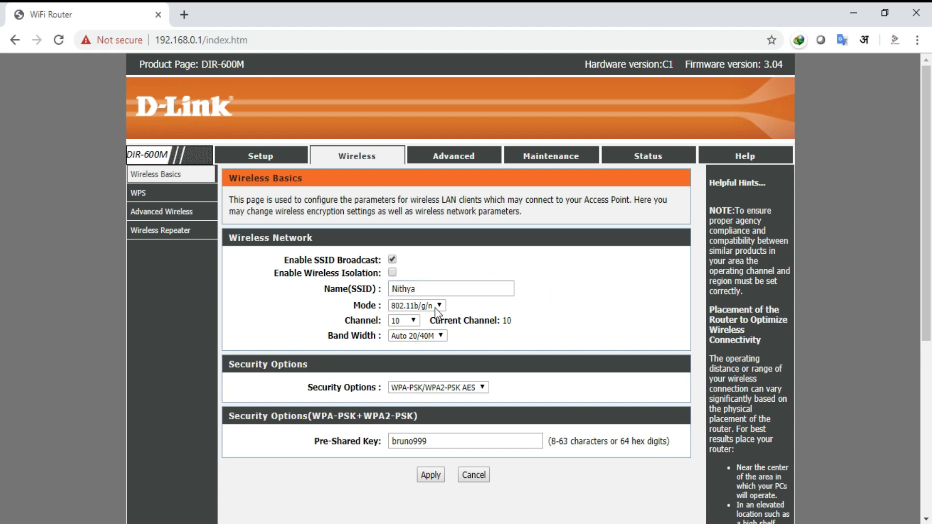
{"action": "left_click", "coordinate": [416, 306]}
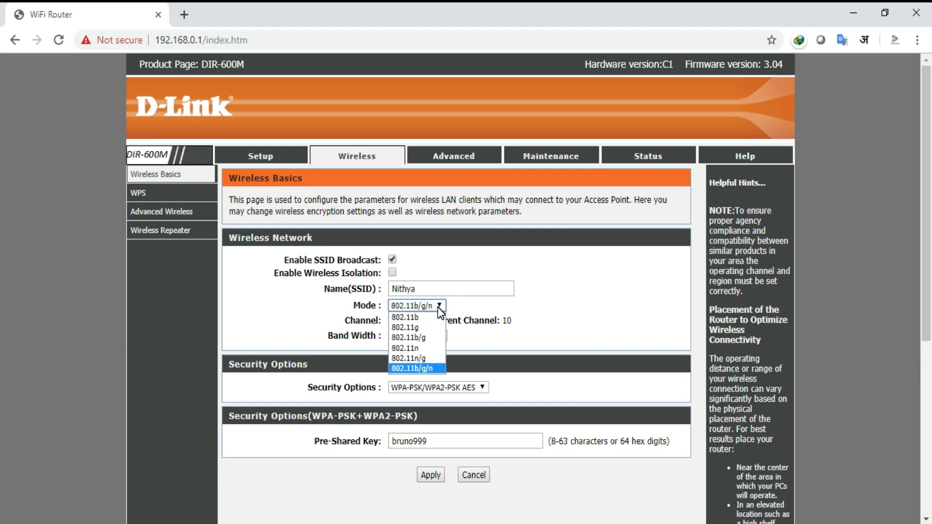
{"action": "mouse_move", "coordinate": [416, 338]}
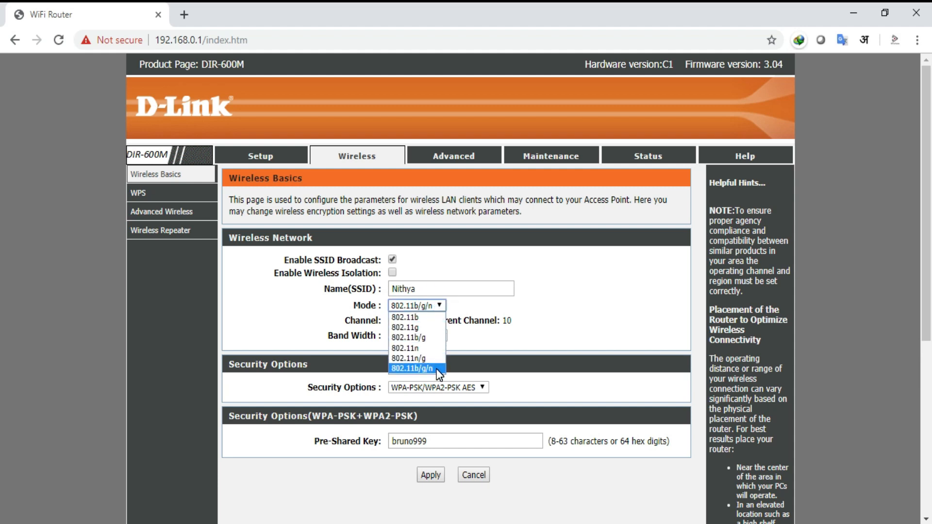
{"action": "left_click", "coordinate": [416, 368]}
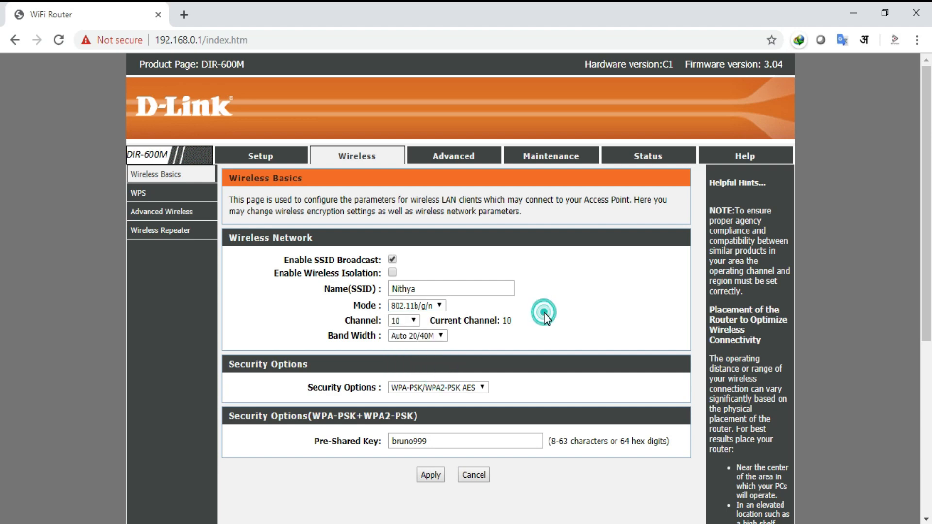
{"action": "scroll", "scroll_direction": "down", "scroll_amount": 3}
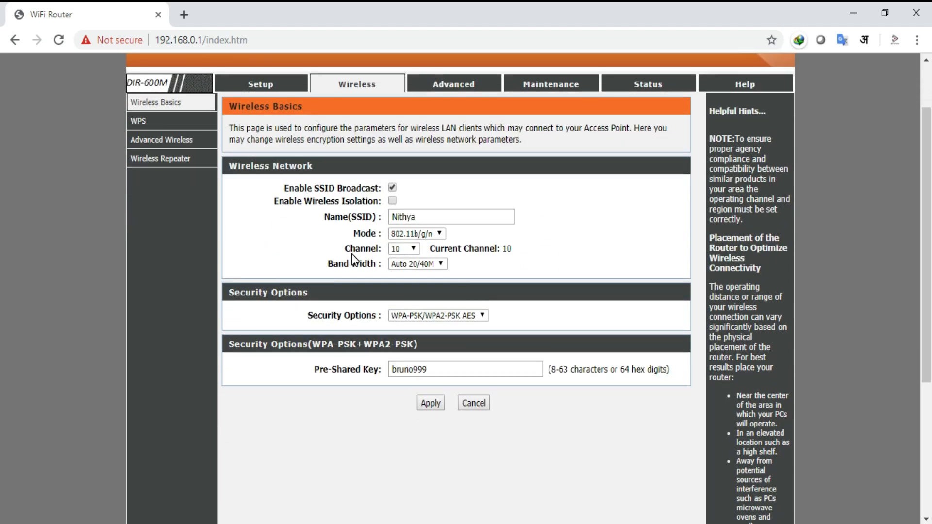
{"action": "left_click", "coordinate": [403, 248]}
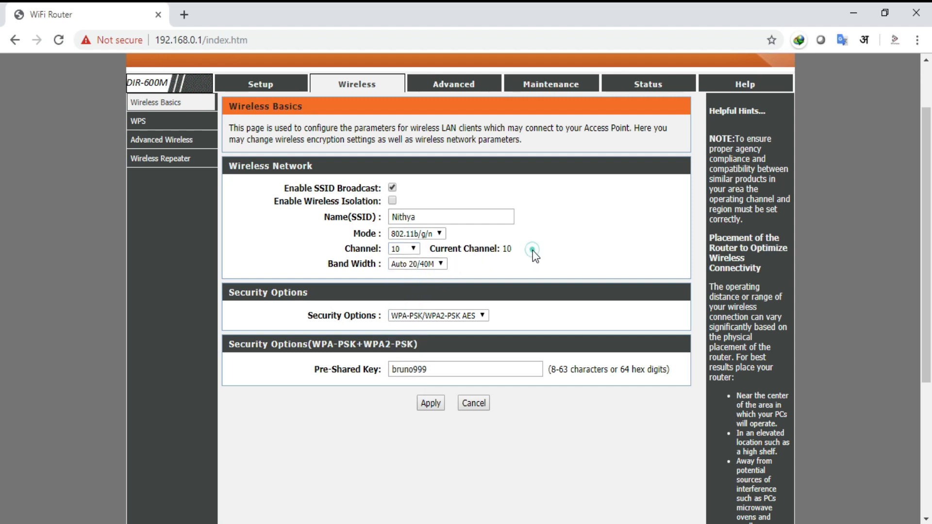
{"action": "left_click", "coordinate": [417, 265]}
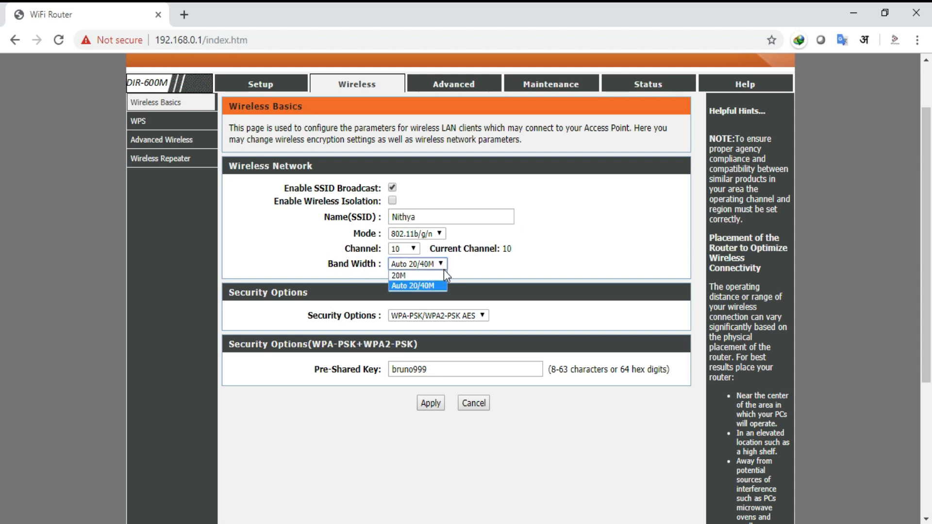
{"action": "mouse_move", "coordinate": [514, 270]}
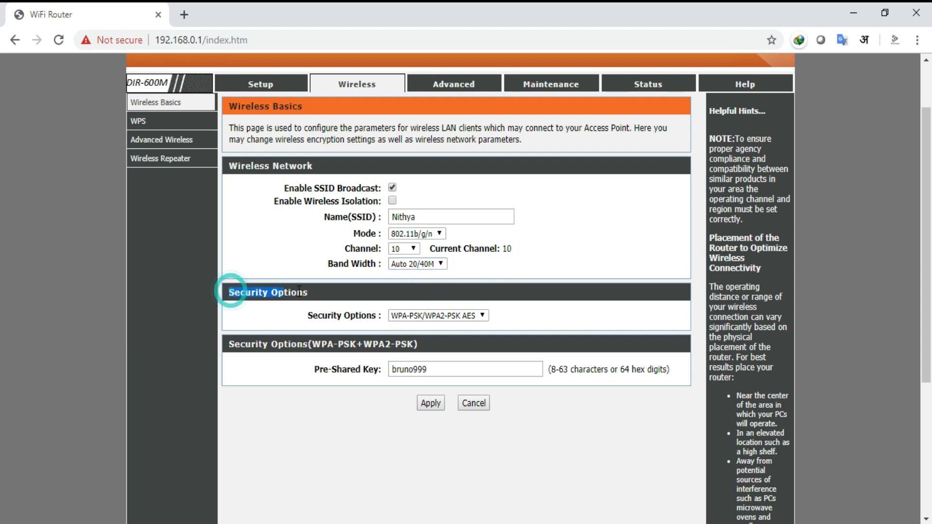
{"action": "left_click", "coordinate": [437, 316]}
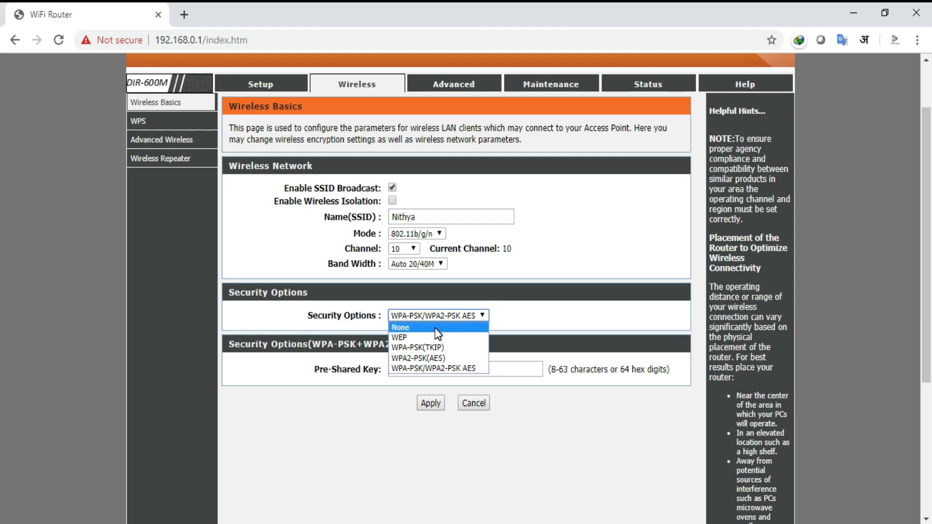
{"action": "left_click", "coordinate": [399, 328]}
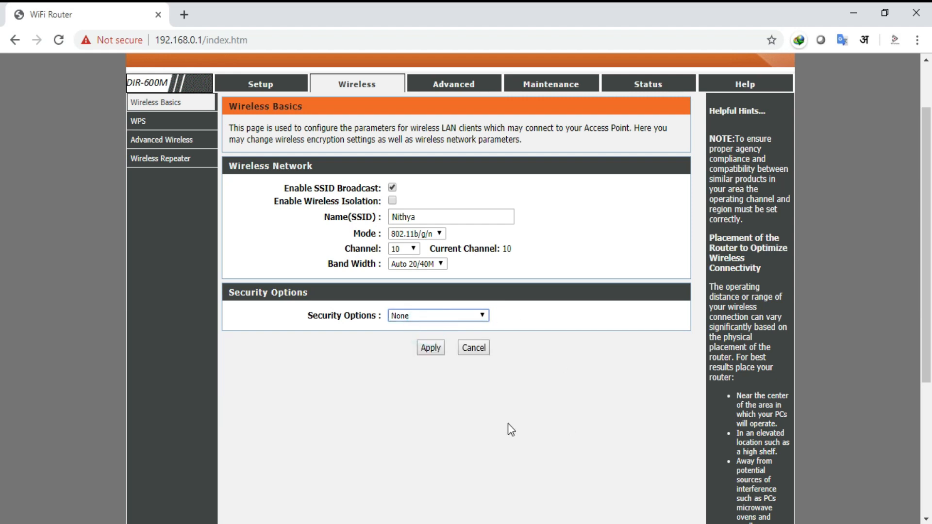
{"action": "left_click", "coordinate": [429, 347]}
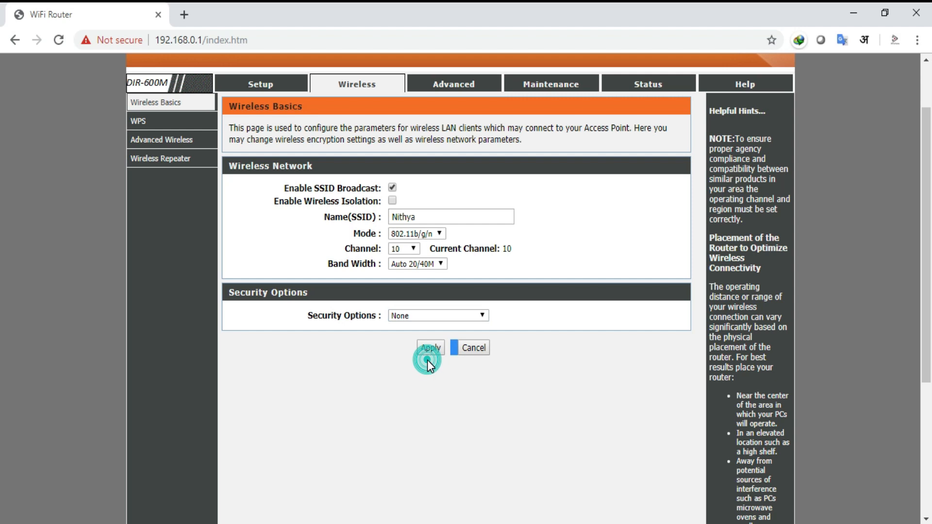
{"action": "left_click", "coordinate": [430, 348]}
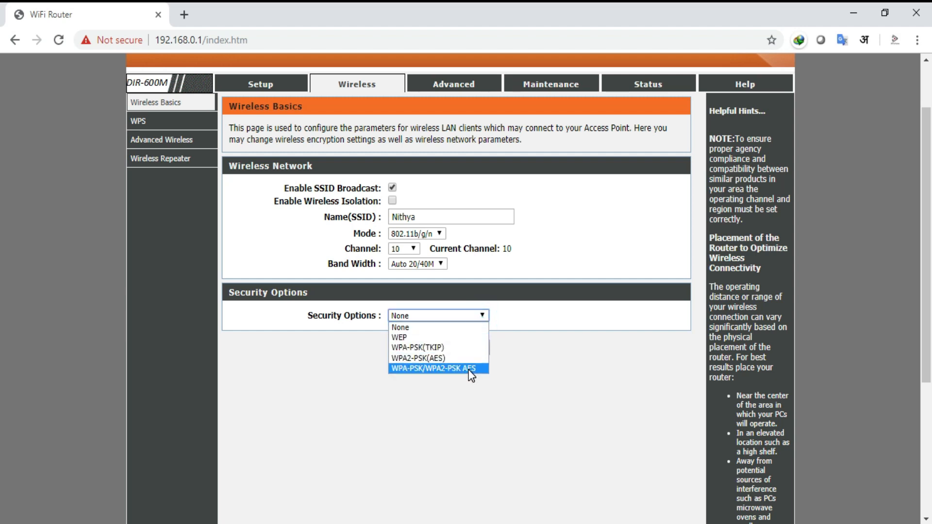
{"action": "left_click", "coordinate": [437, 368]}
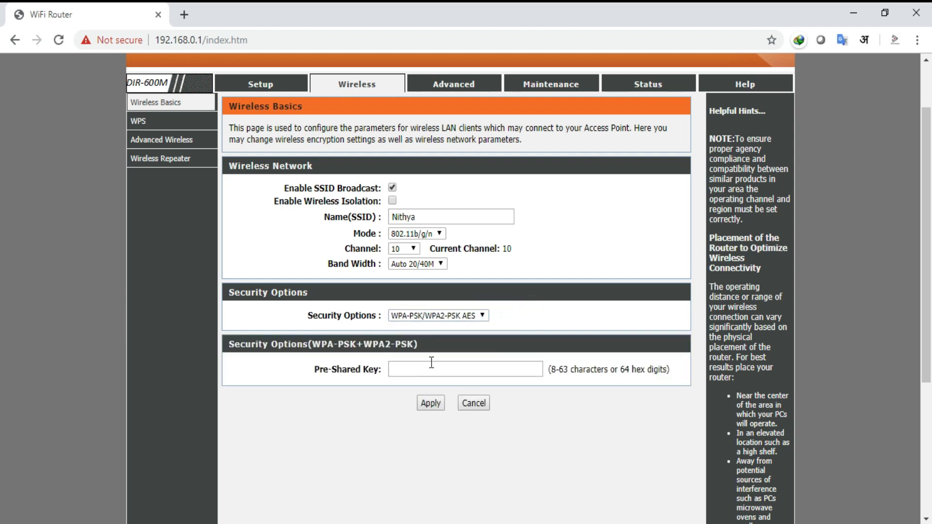
{"action": "left_click", "coordinate": [385, 370]}
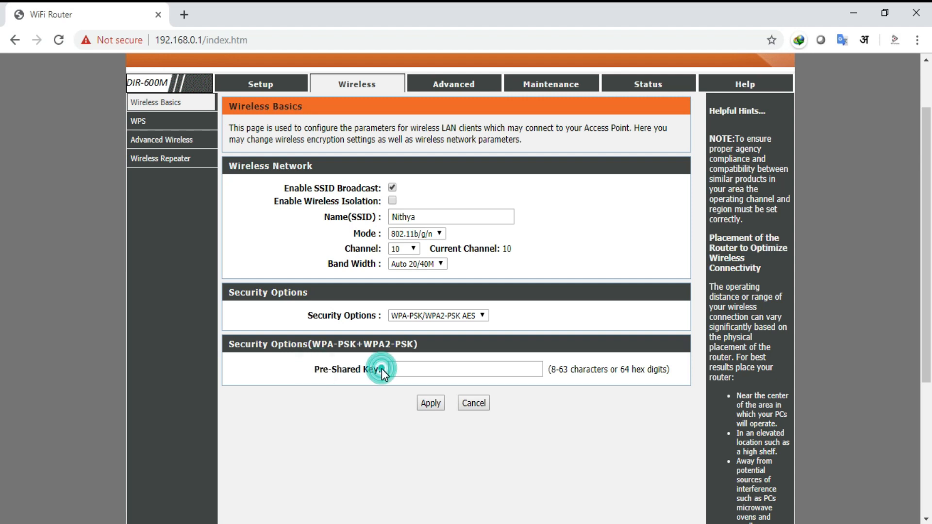
{"action": "left_click", "coordinate": [465, 369]}
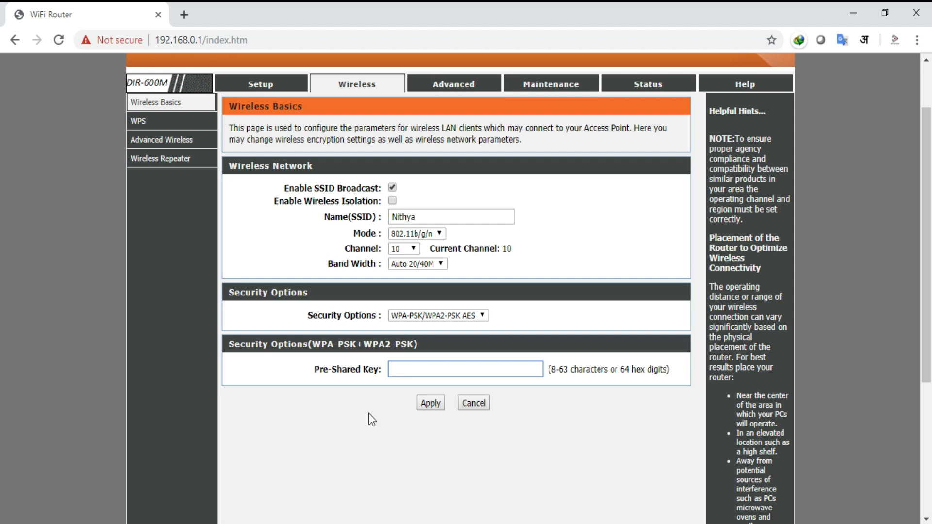
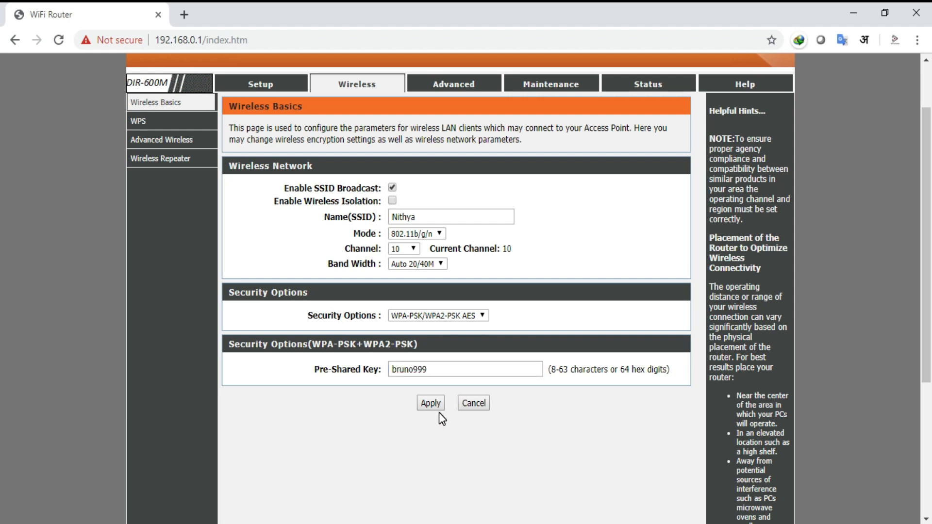
{"action": "mouse_move", "coordinate": [535, 459]}
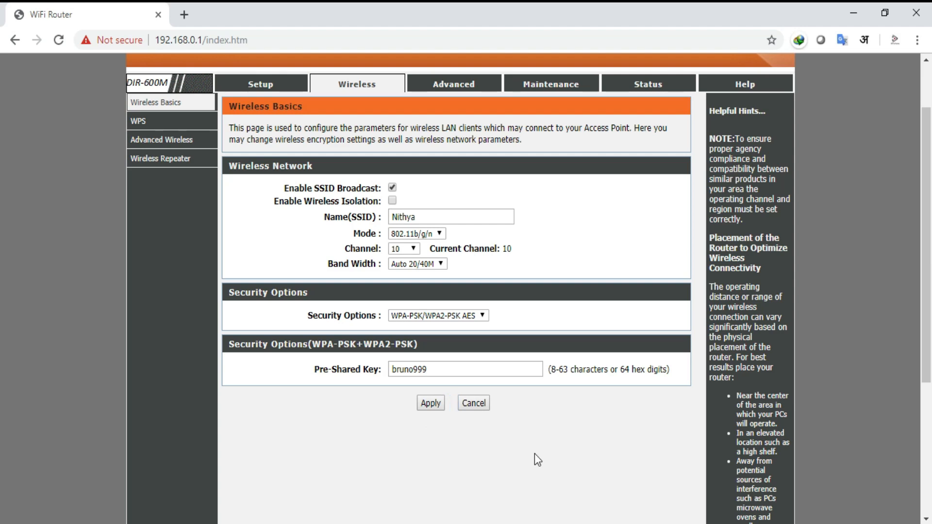